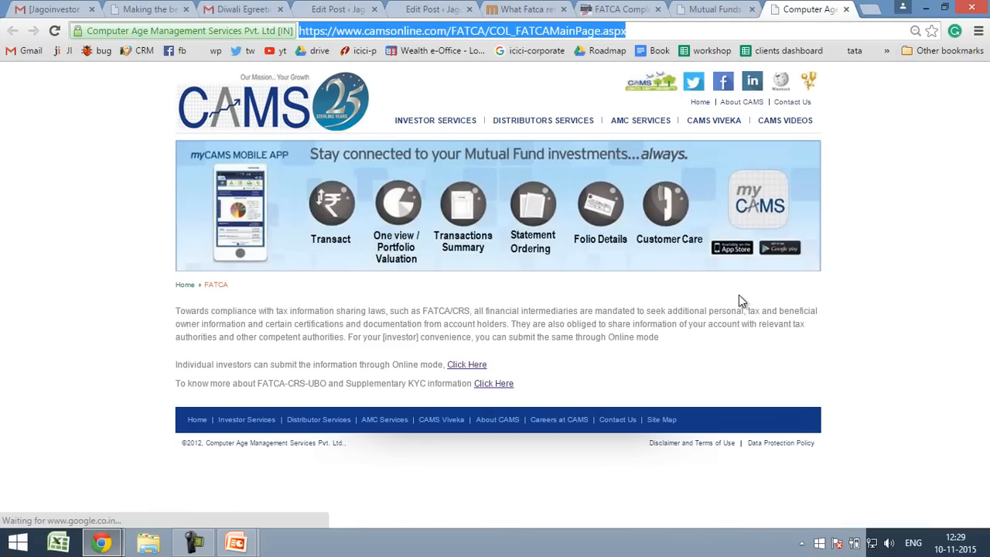
pyautogui.moveTo(442, 385)
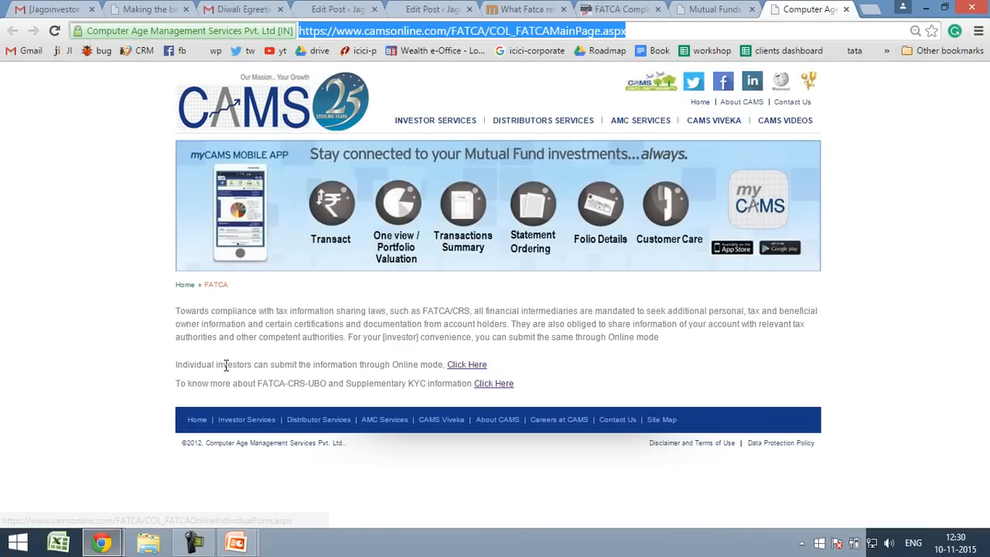
# Open the online FATCA form for individual investors via its 'Click Here' link
pyautogui.moveTo(175, 364); pyautogui.dragTo(390, 364)
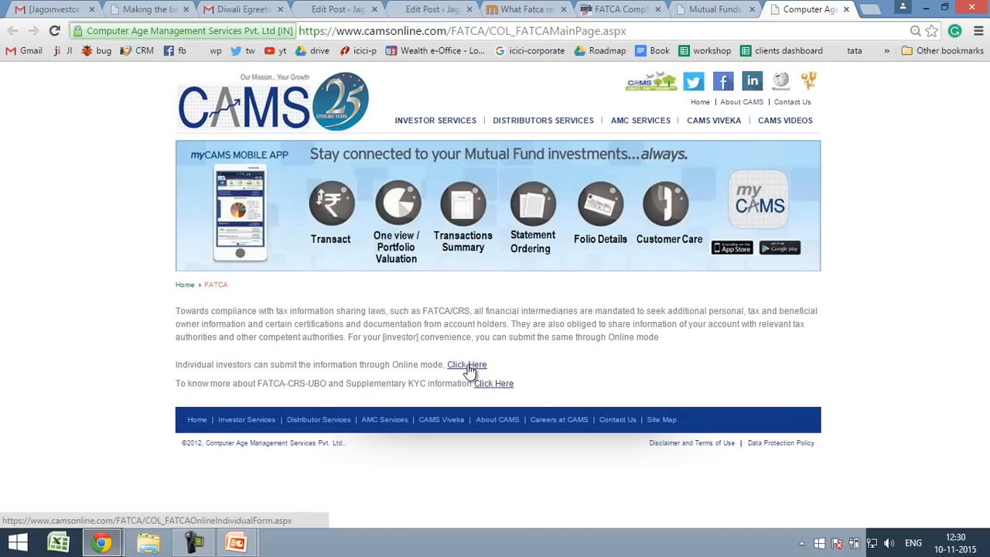
pyautogui.click(466, 364)
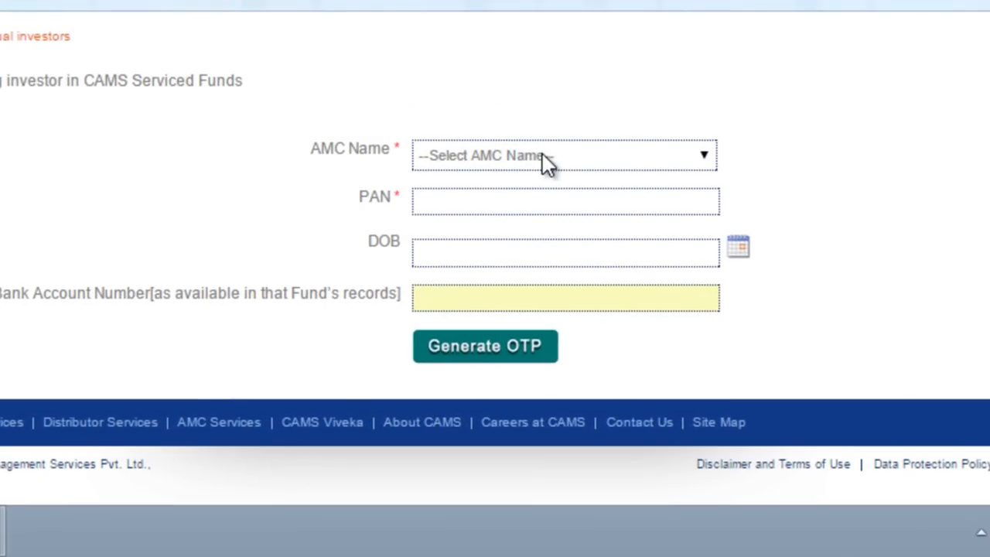
# Select Birla Sun Life Mutual Fund from the AMC Name list
pyautogui.click(561, 155)
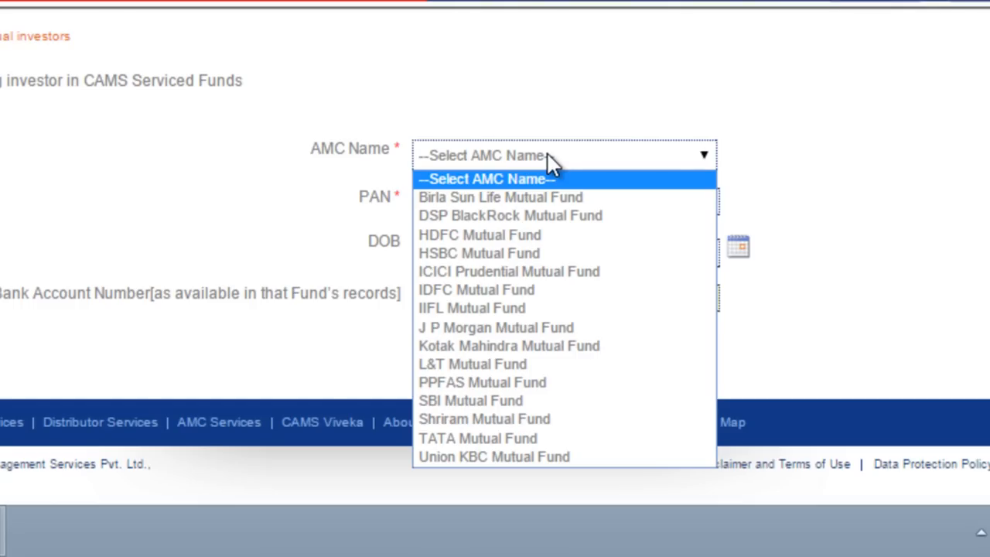
pyautogui.moveTo(551, 198)
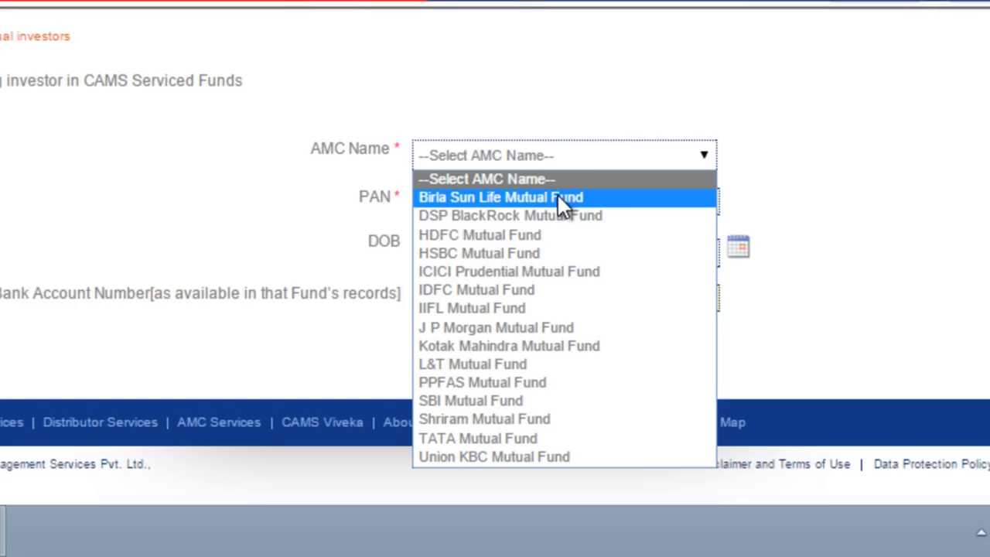
pyautogui.click(504, 196)
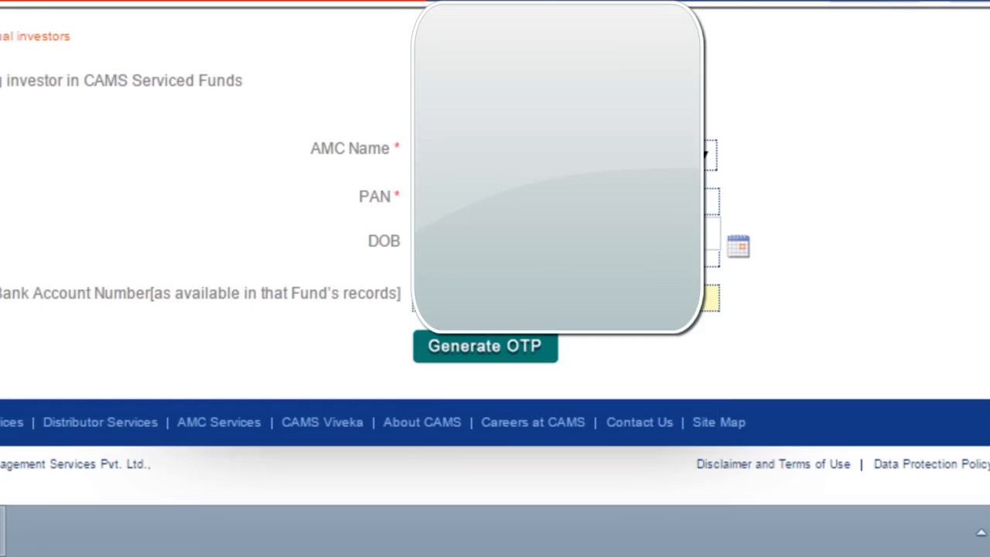
pyautogui.moveTo(793, 239)
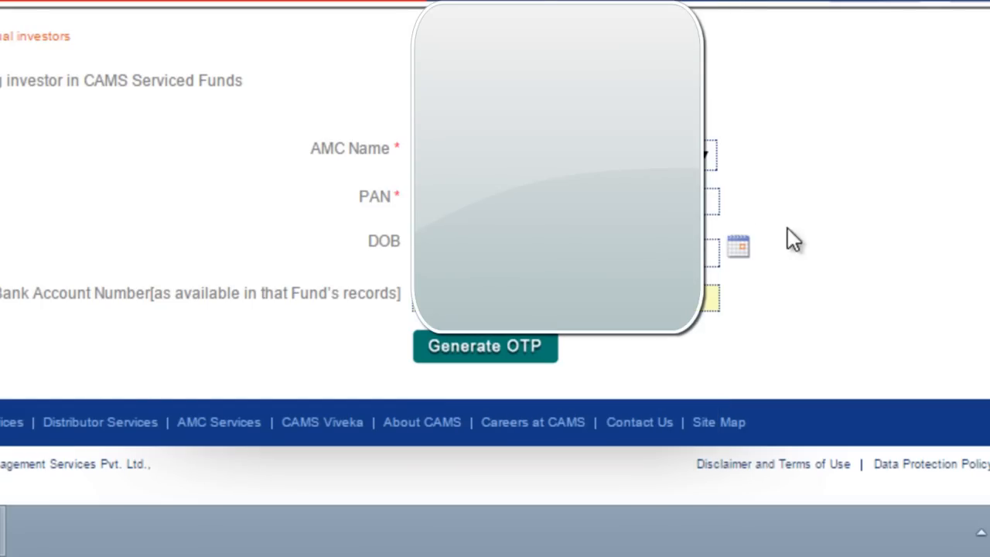
# Set the investor's date of birth using the calendar picker
pyautogui.click(743, 244)
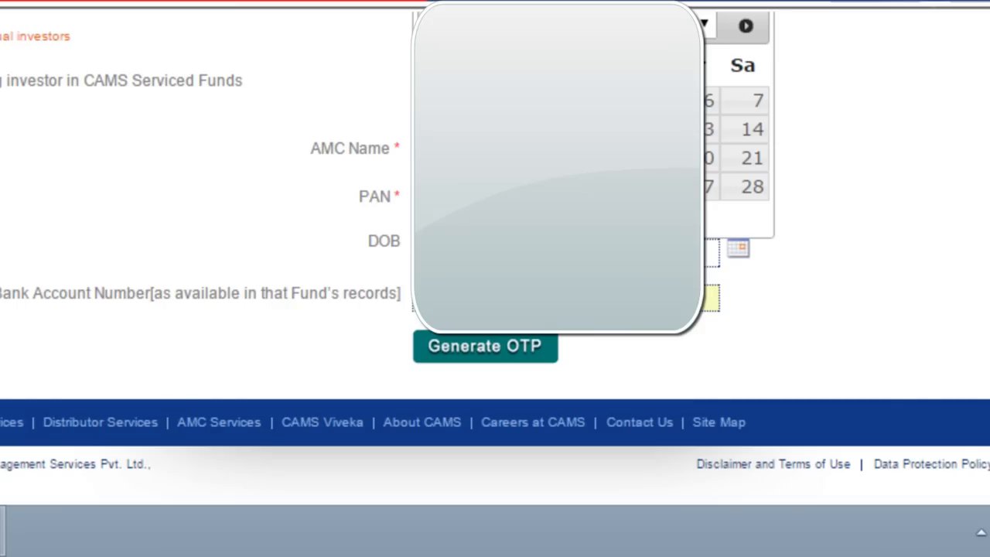
pyautogui.click(709, 26)
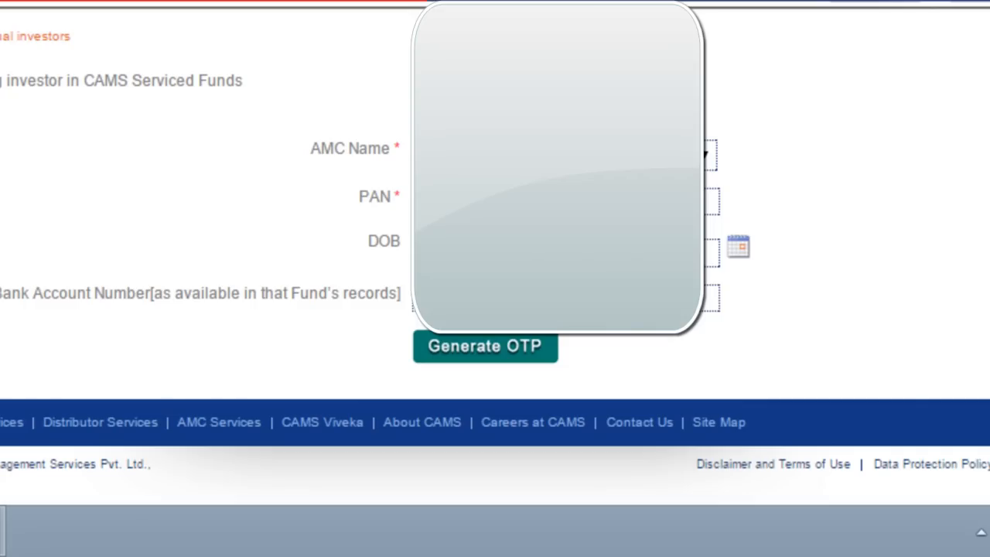
pyautogui.moveTo(546, 367)
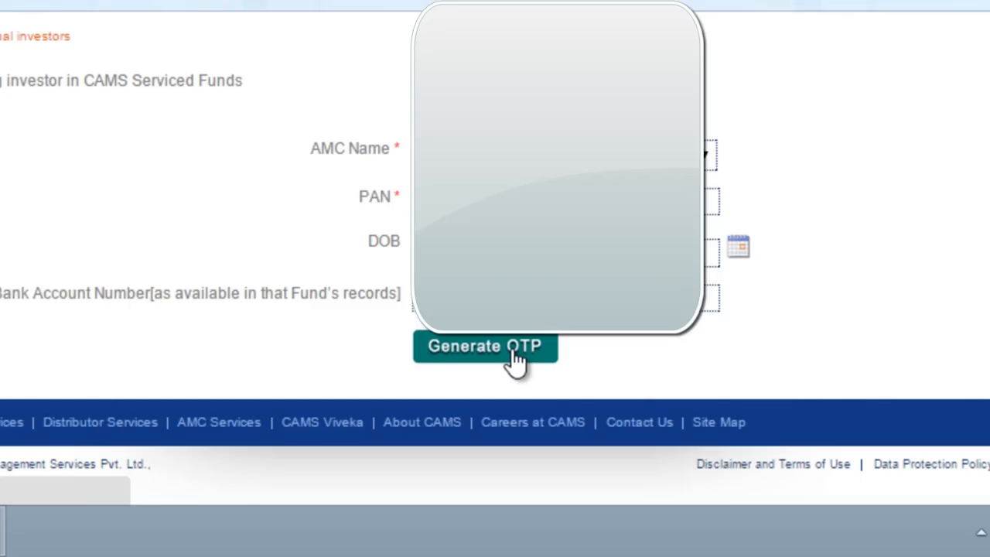
# Generate an OTP for the registered mobile and email
pyautogui.click(485, 347)
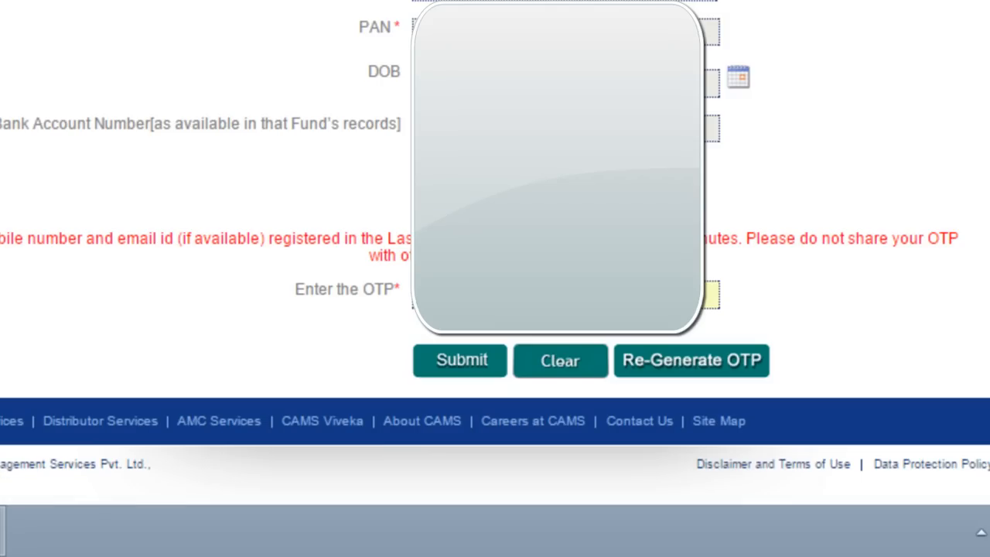
pyautogui.moveTo(75, 267)
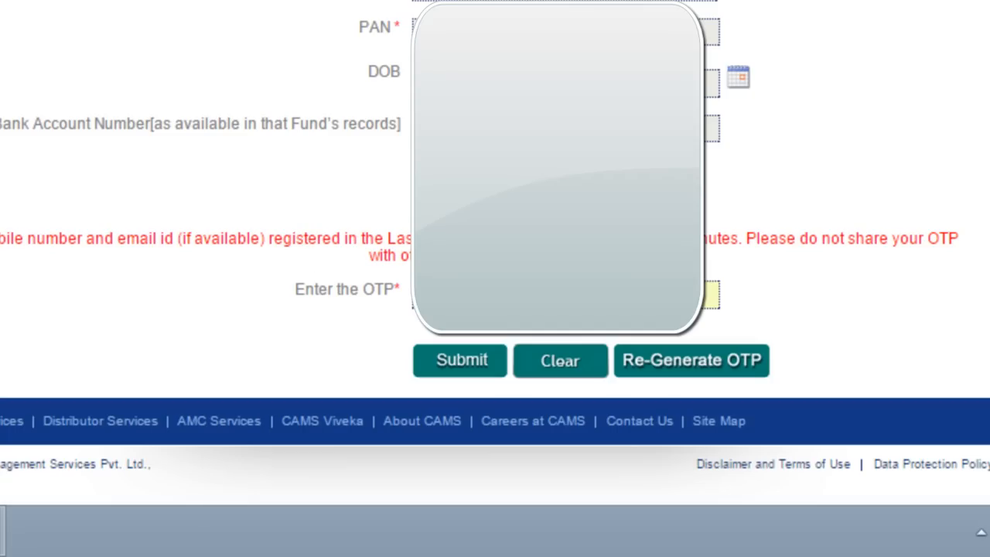
pyautogui.moveTo(758, 240)
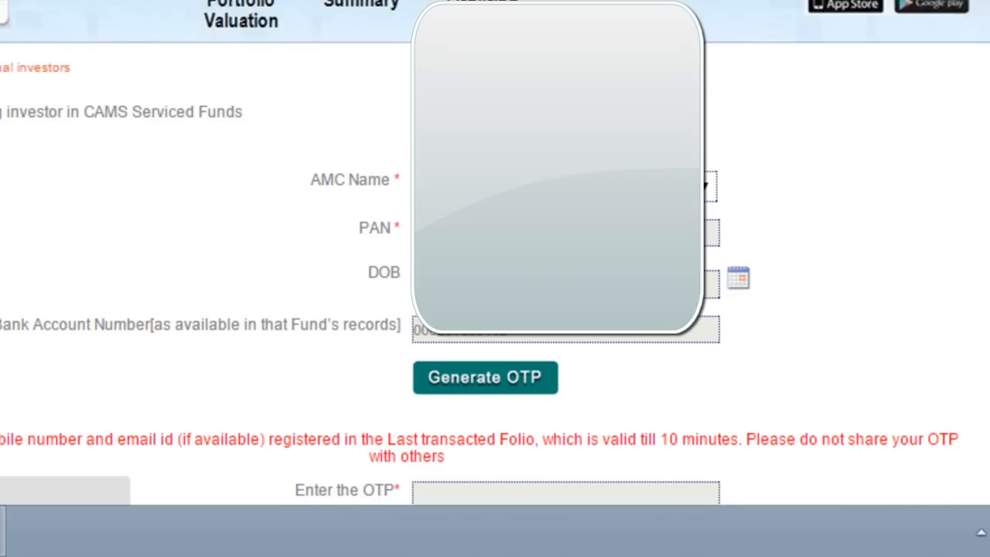
# Scroll to the KYC details section and show the Address Type choices
pyautogui.scroll(-3)
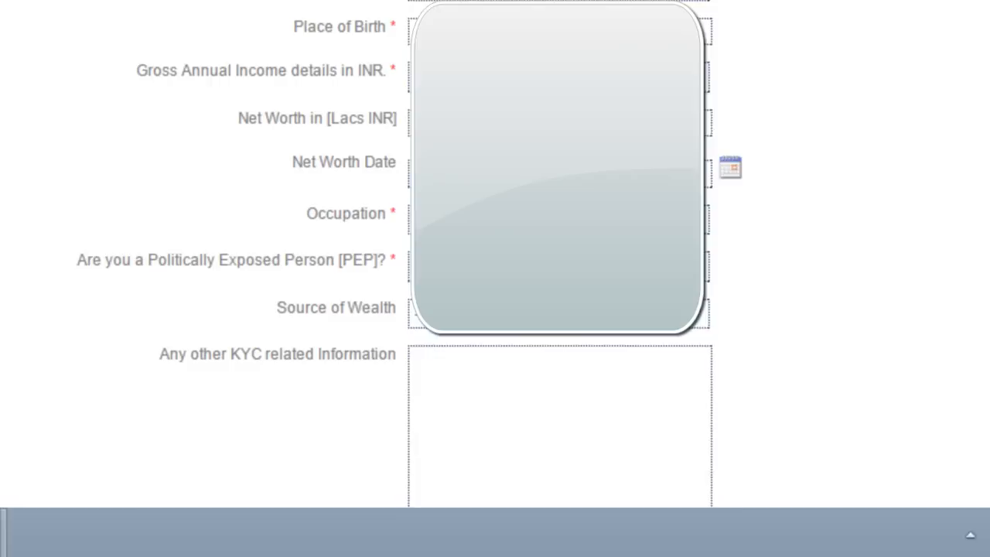
pyautogui.scroll(3)
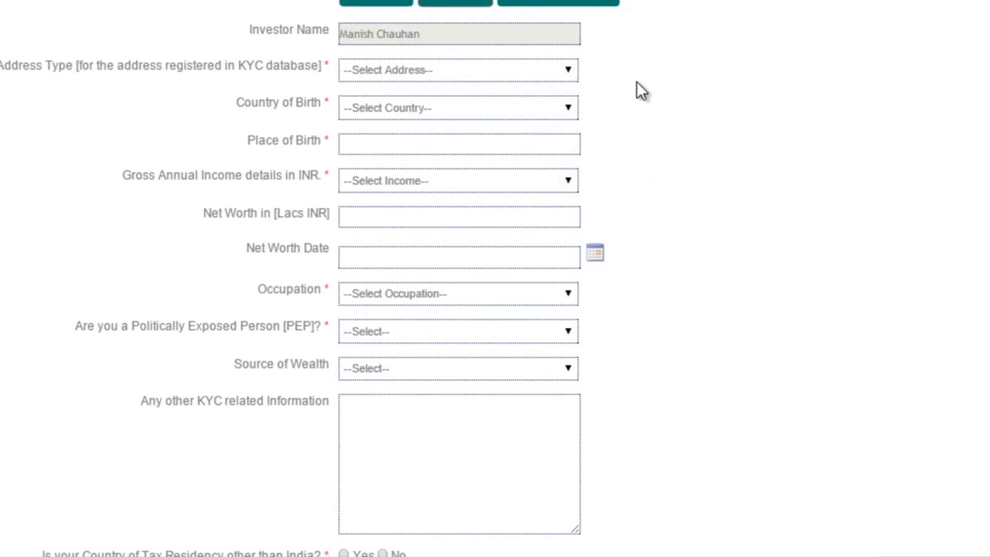
pyautogui.moveTo(653, 90)
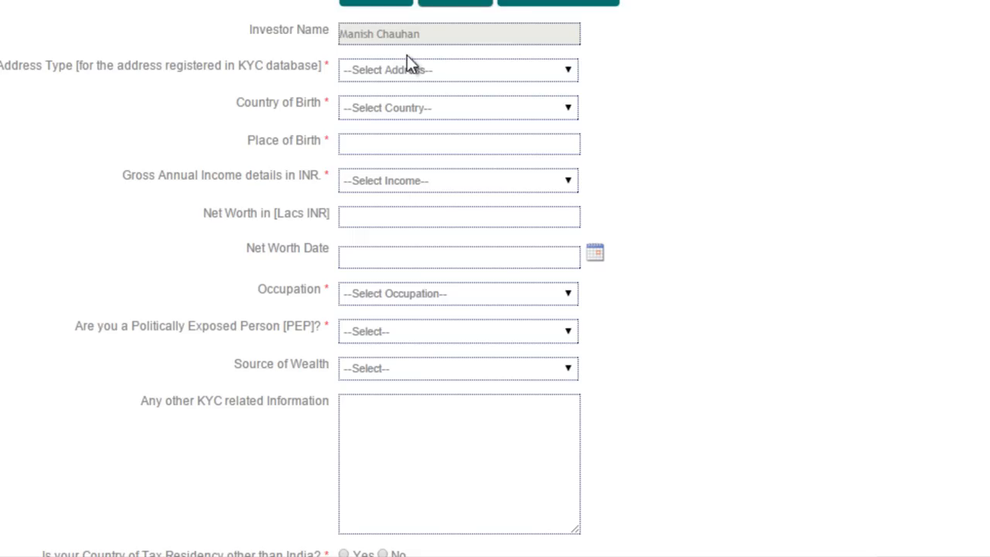
pyautogui.click(458, 69)
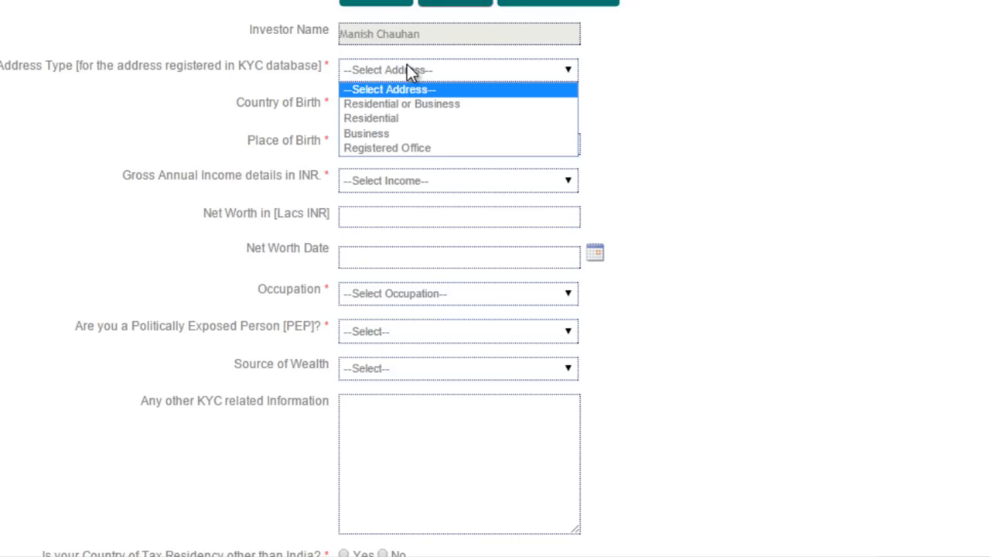
pyautogui.moveTo(422, 124)
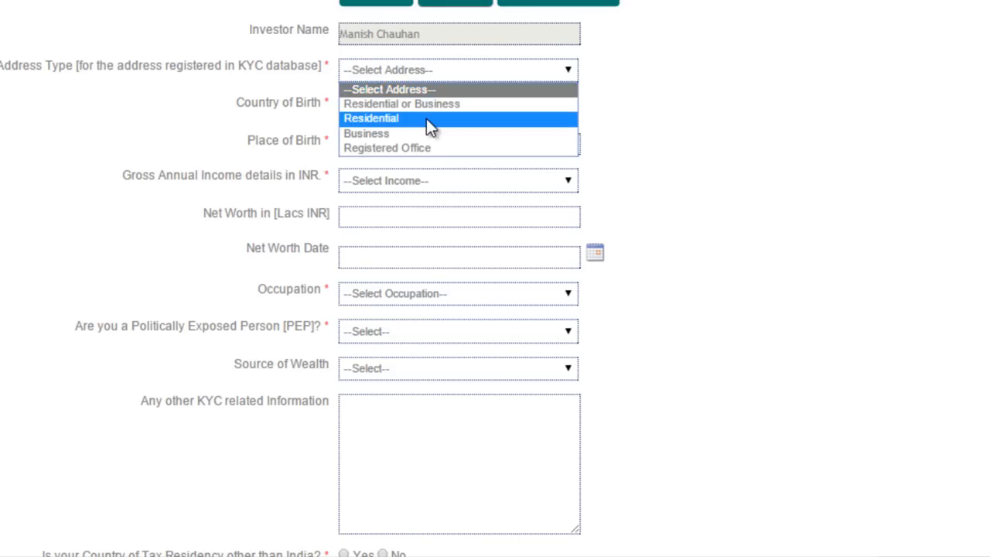
# Choose Residential address type, India as birth country, and Varanasi as birthplace
pyautogui.click(376, 117)
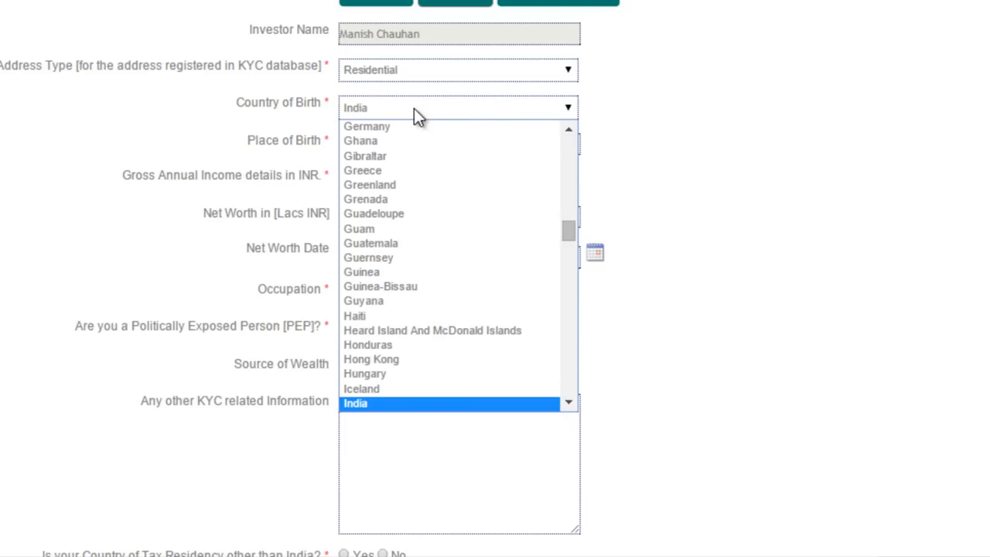
pyautogui.click(362, 408)
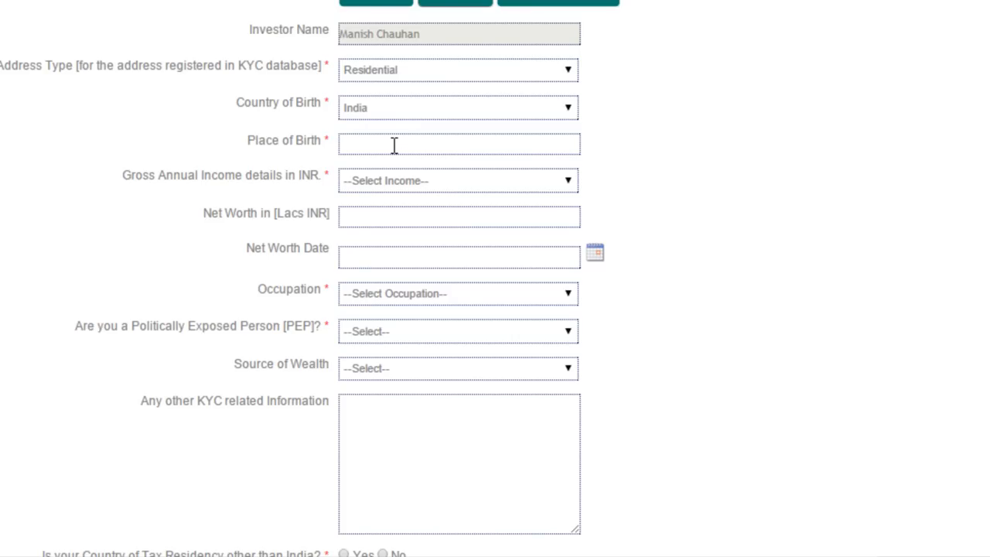
pyautogui.click(455, 143)
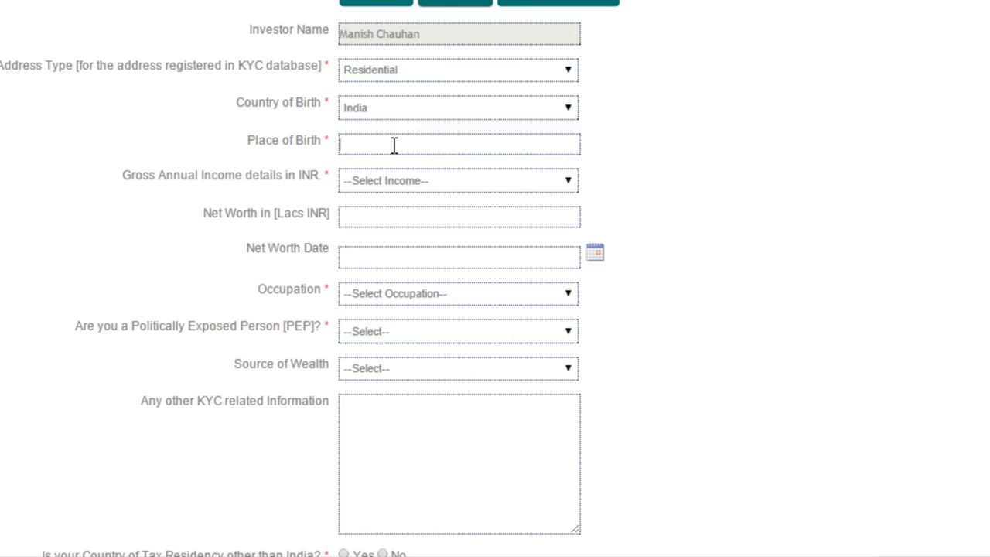
pyautogui.write('Va')
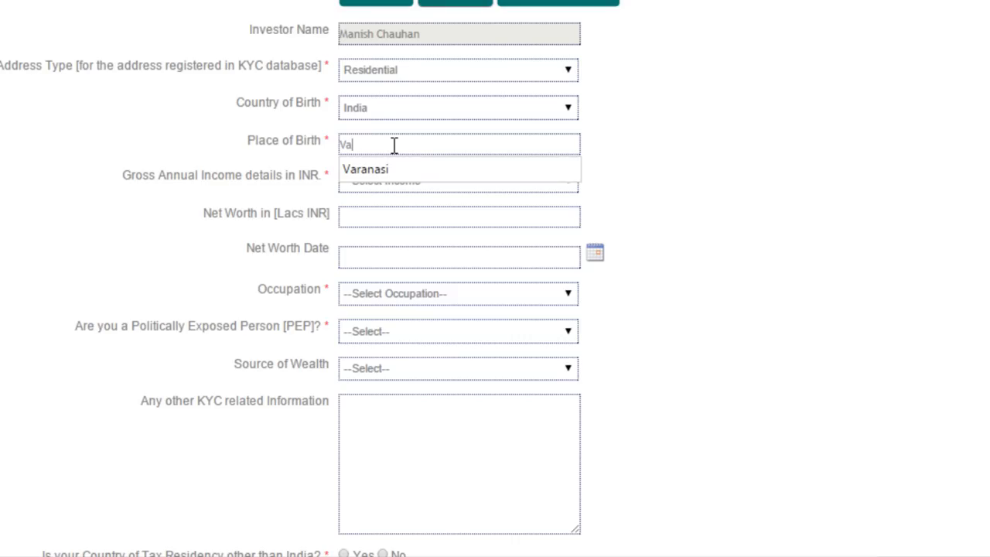
pyautogui.click(370, 167)
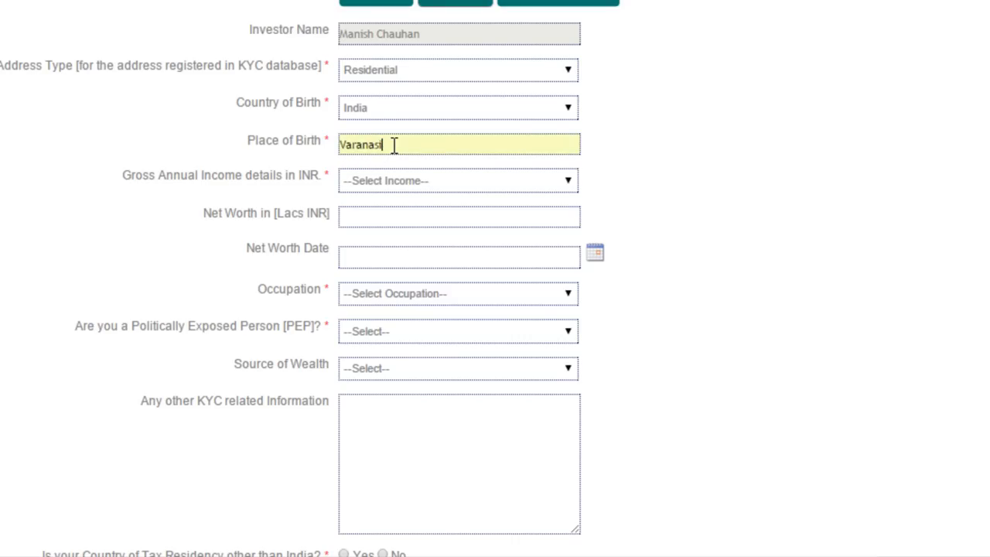
pyautogui.click(458, 180)
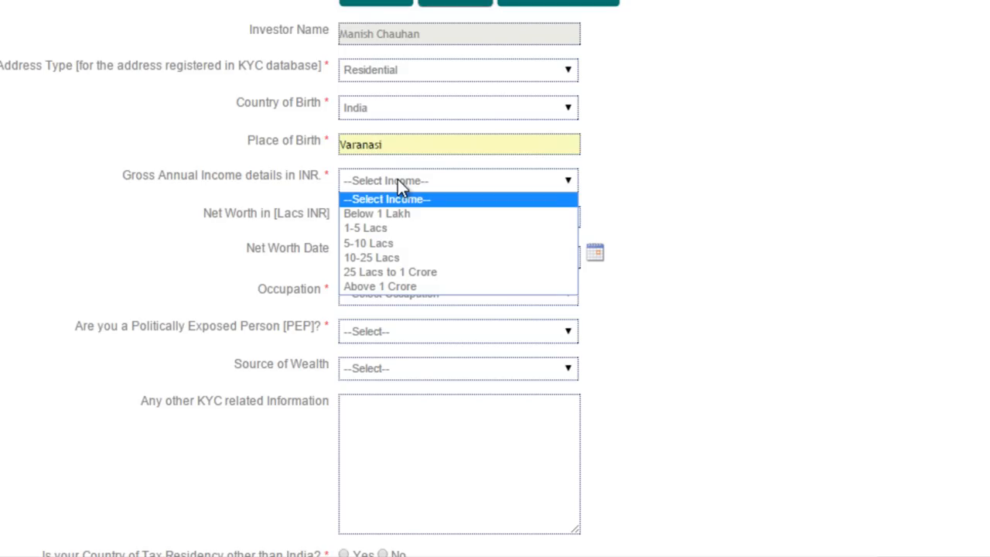
# Set gross annual income to 5-10 Lacs and enter the net worth amount
pyautogui.click(366, 243)
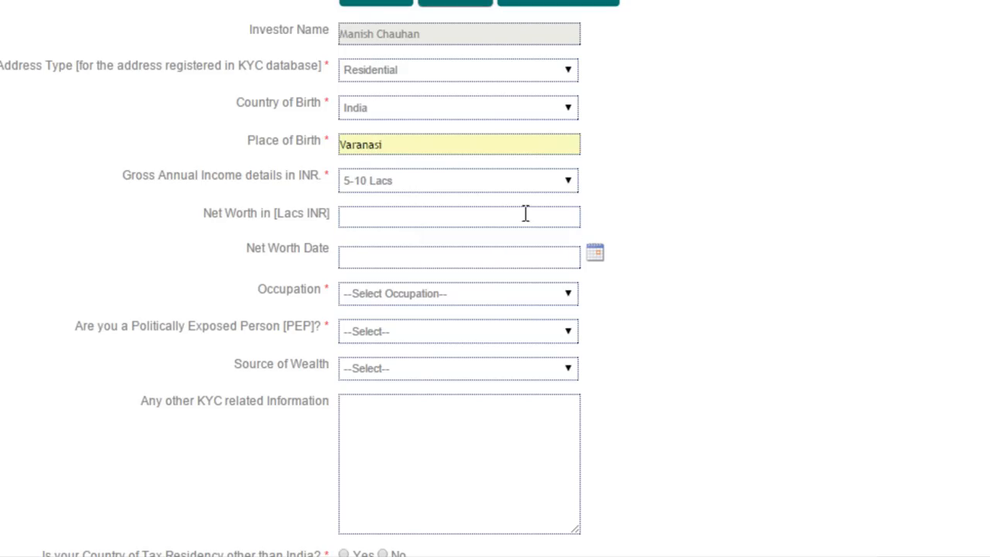
pyautogui.moveTo(430, 208)
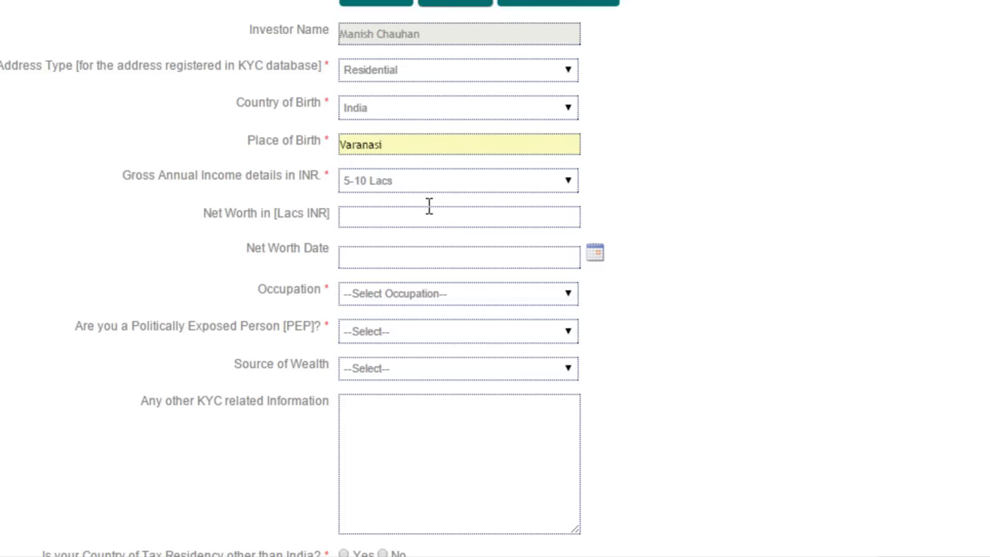
pyautogui.click(459, 215)
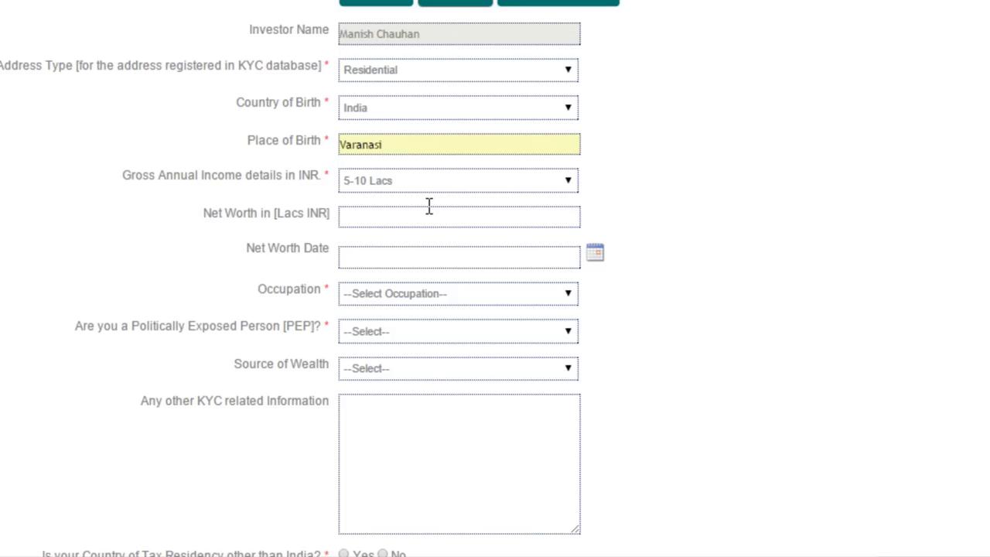
pyautogui.click(459, 216)
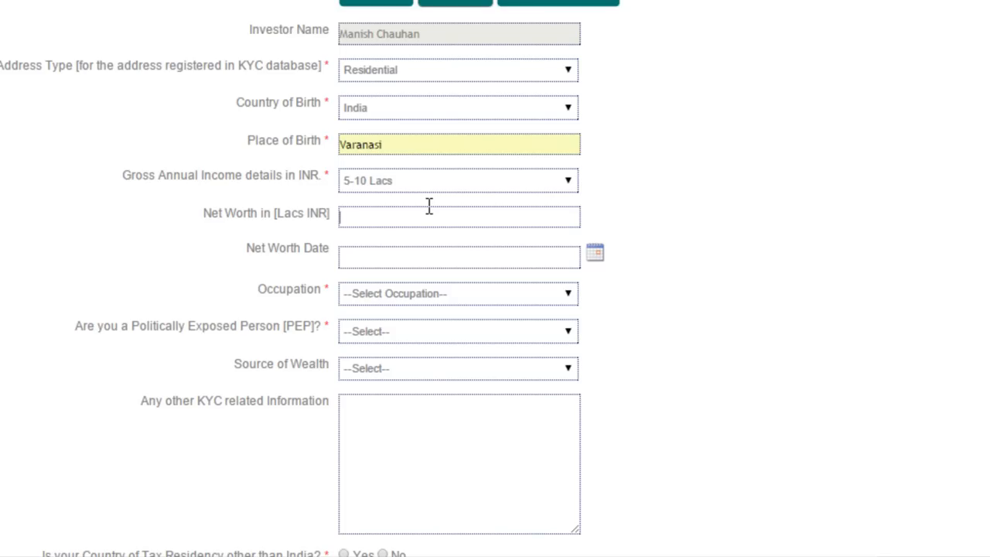
pyautogui.write('1000000')
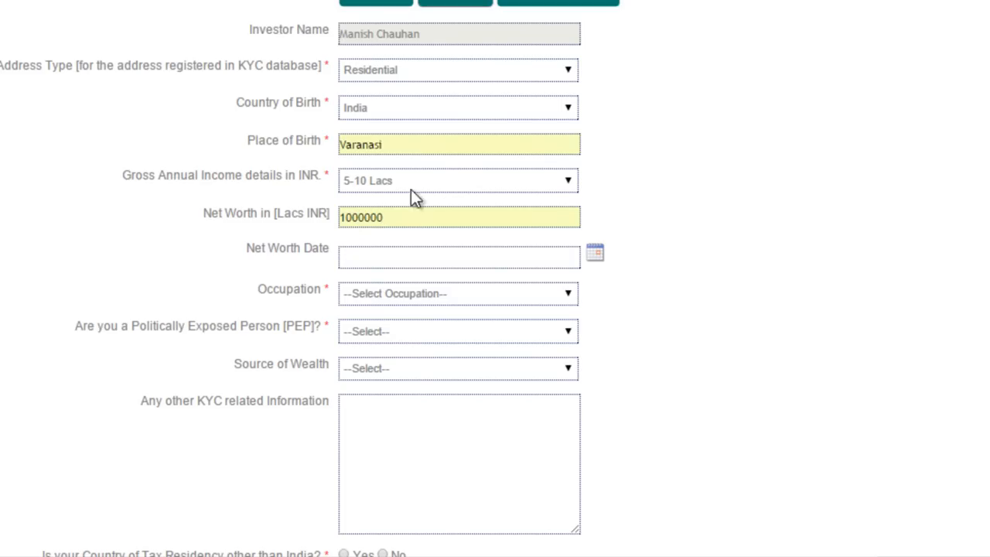
pyautogui.moveTo(591, 254)
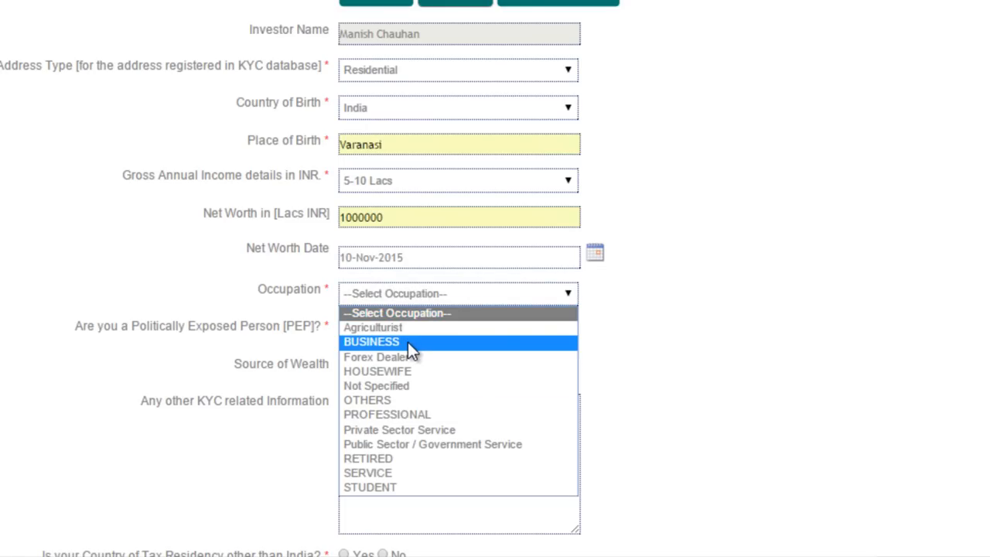
# Set occupation to BUSINESS, PEP to No, and source of wealth to Business Income
pyautogui.click(371, 341)
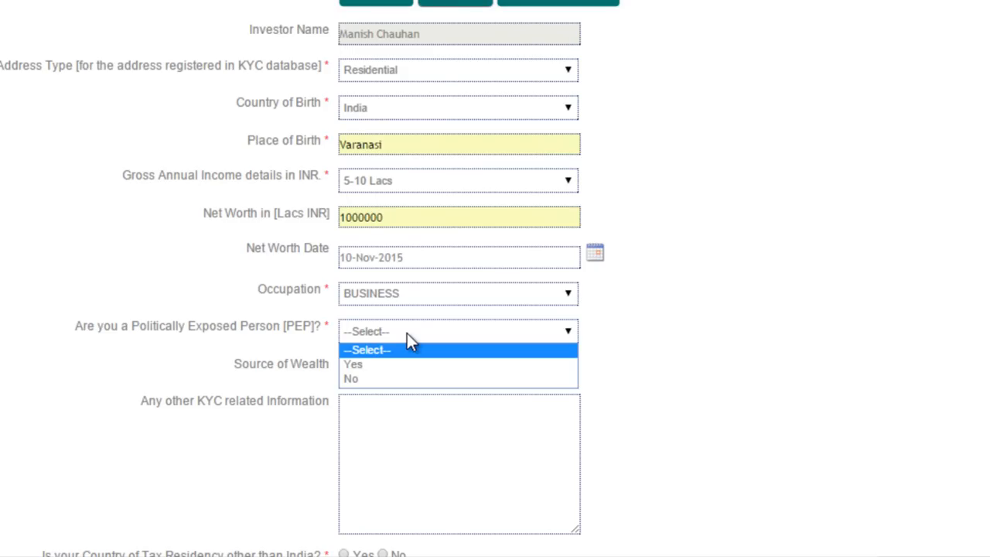
pyautogui.click(351, 378)
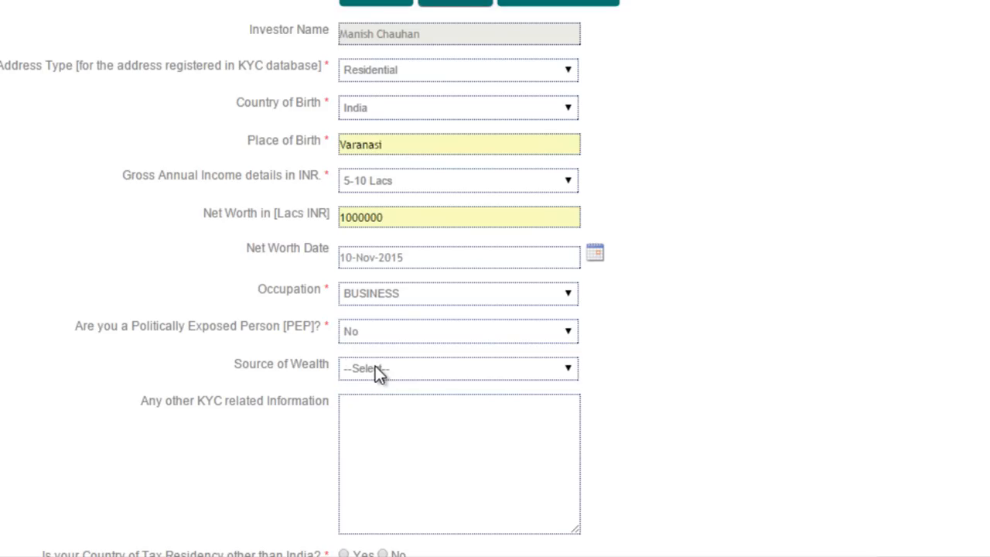
pyautogui.click(456, 364)
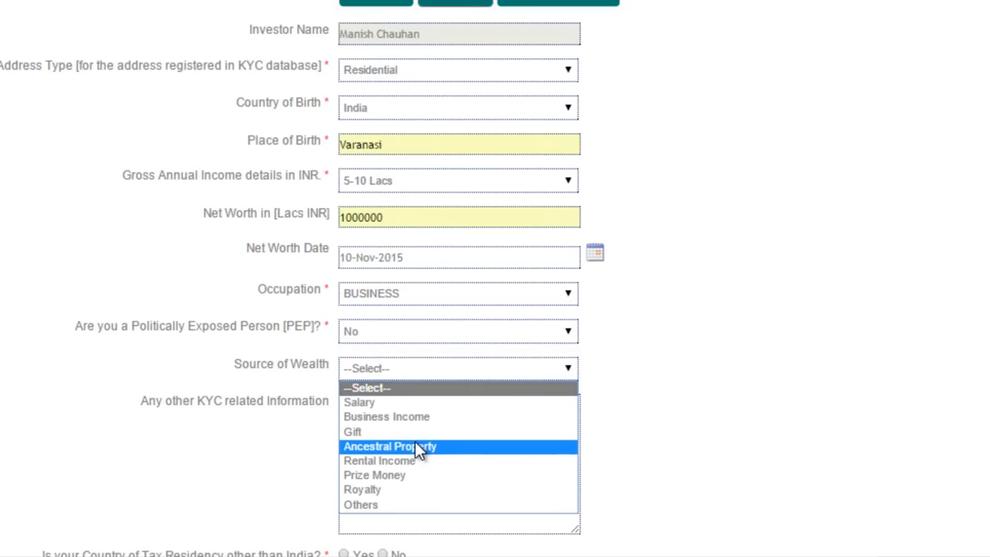
pyautogui.click(386, 417)
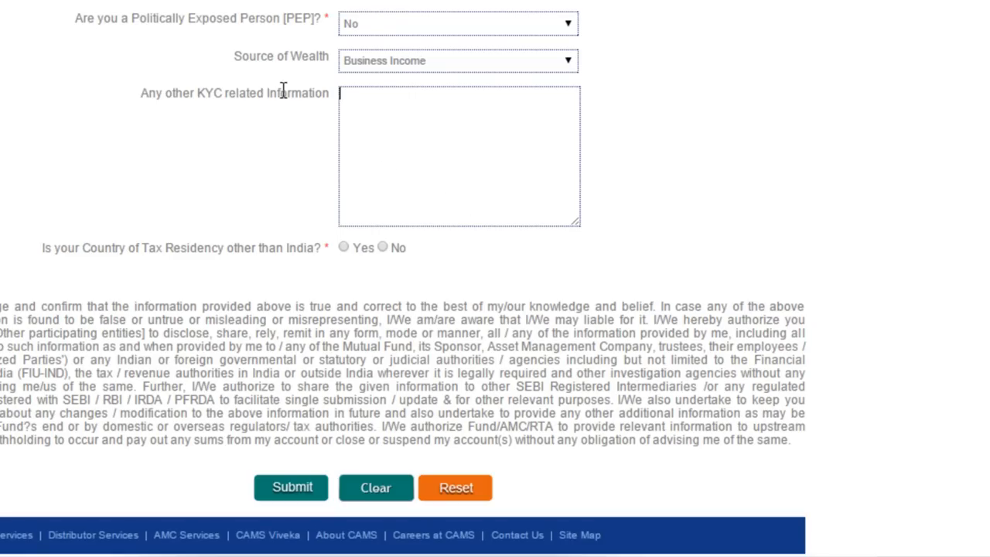
pyautogui.moveTo(410, 117)
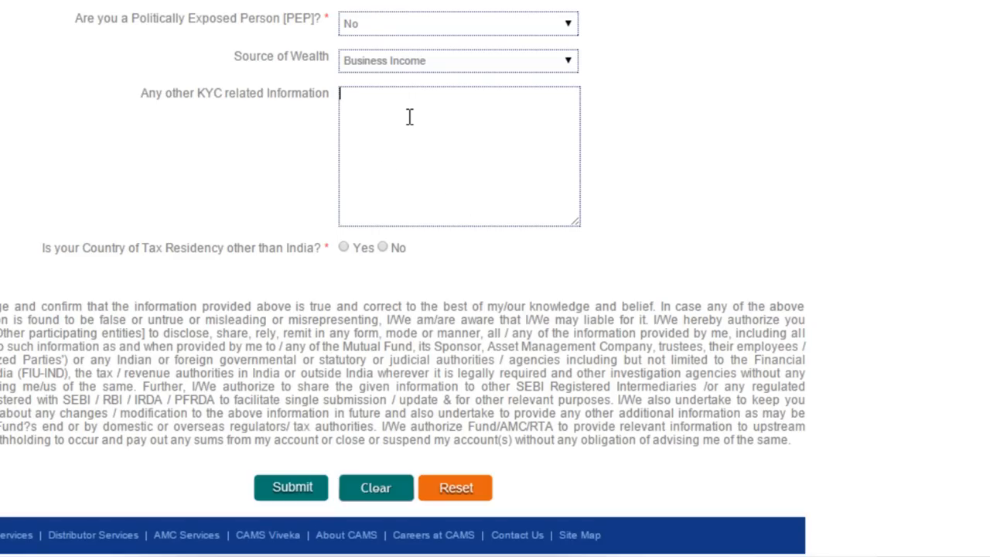
pyautogui.moveTo(526, 130)
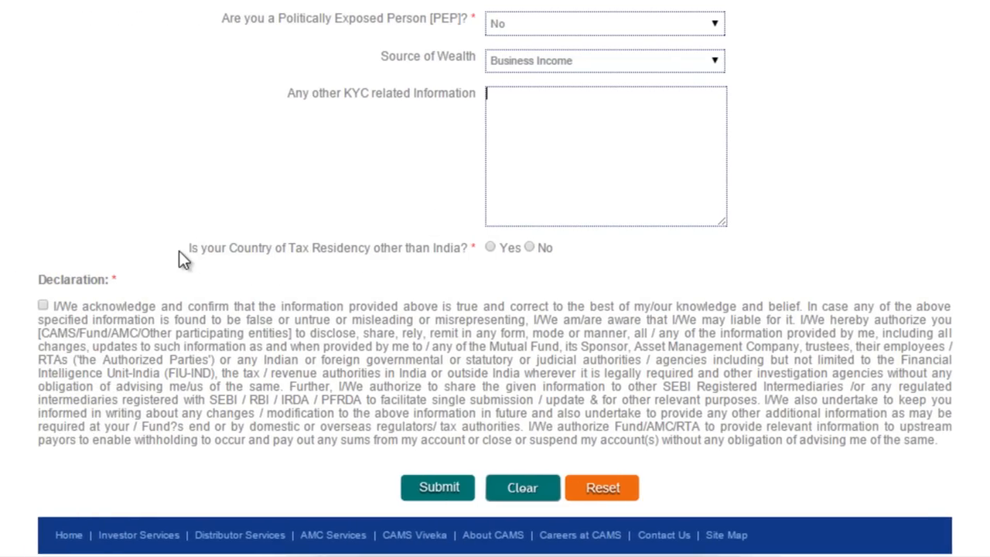
pyautogui.moveTo(546, 247)
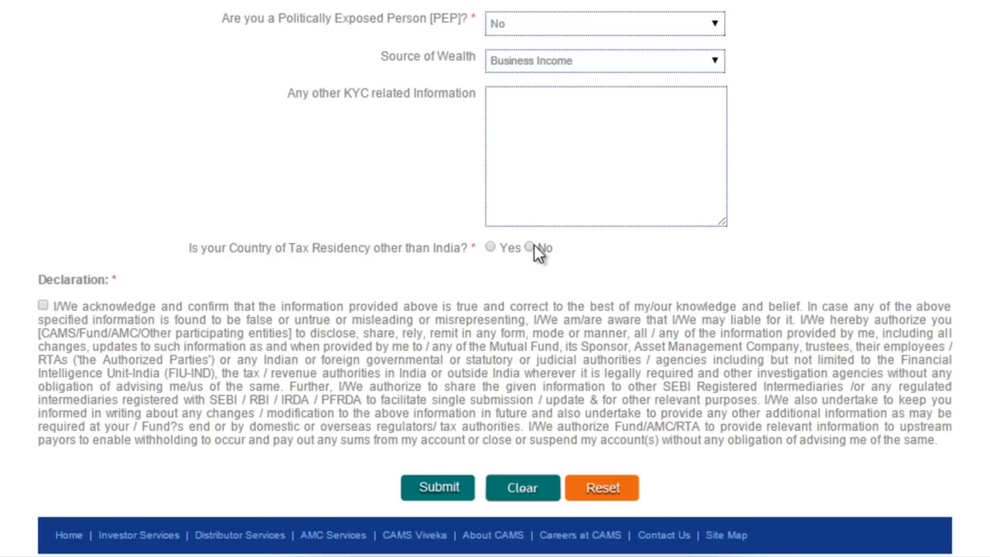
# Answer No to tax residency outside India and tick the declaration checkbox
pyautogui.click(532, 247)
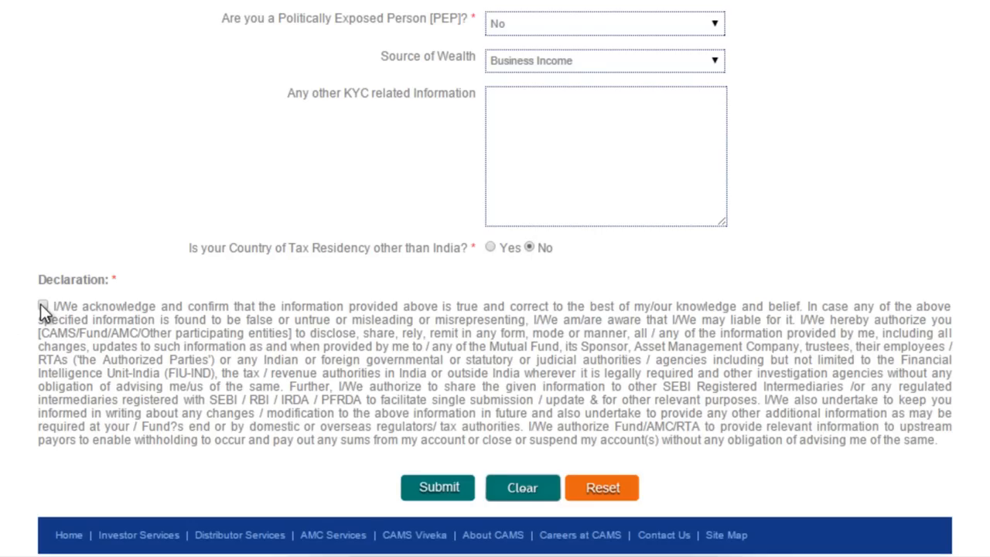
pyautogui.click(43, 305)
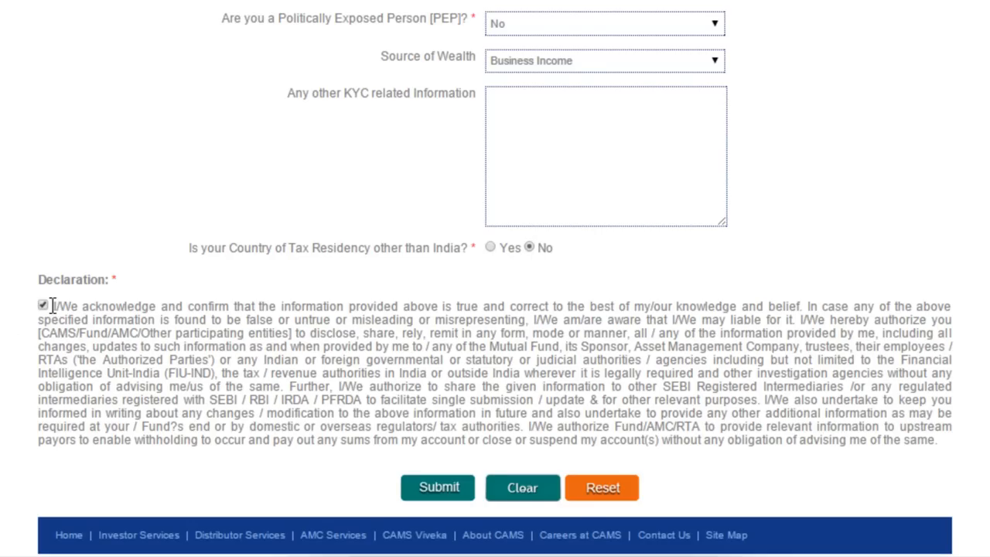
pyautogui.moveTo(538, 296)
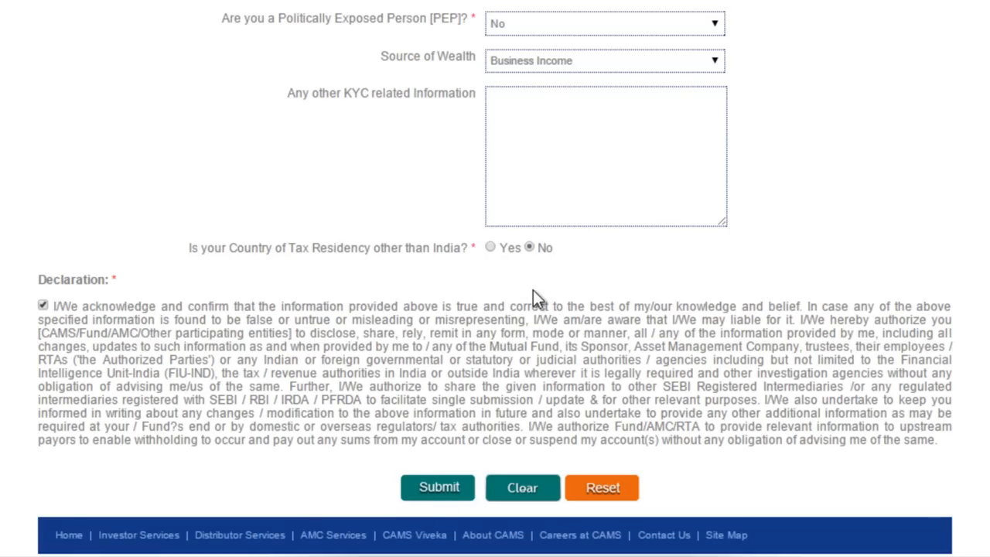
pyautogui.moveTo(267, 247)
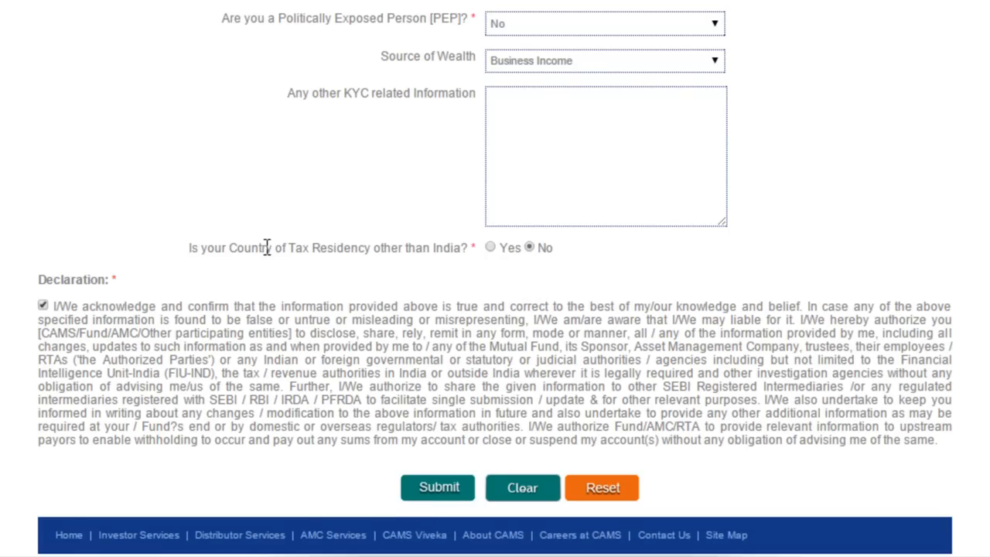
pyautogui.moveTo(511, 268)
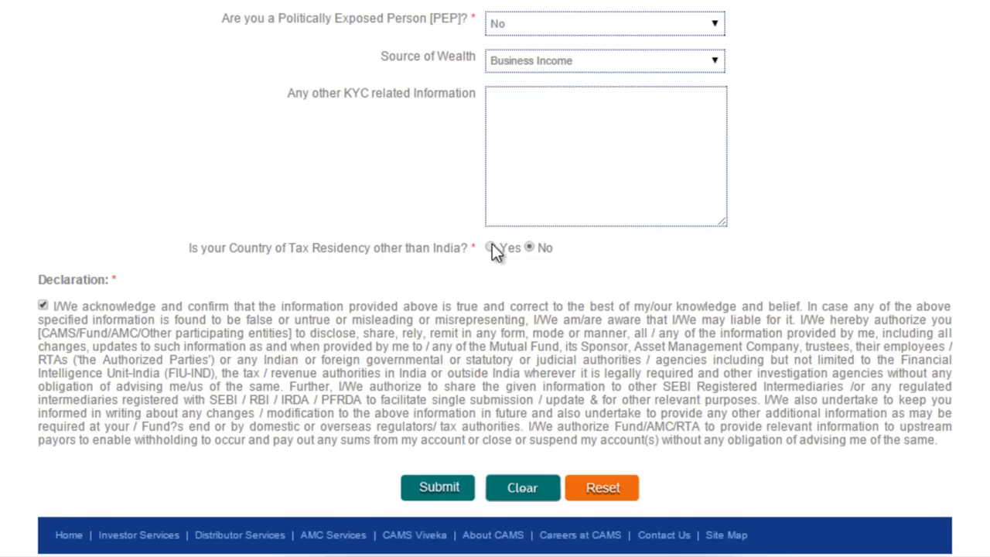
# Answer Yes to foreign tax residency, choose Bahrain, and list identification types
pyautogui.click(493, 246)
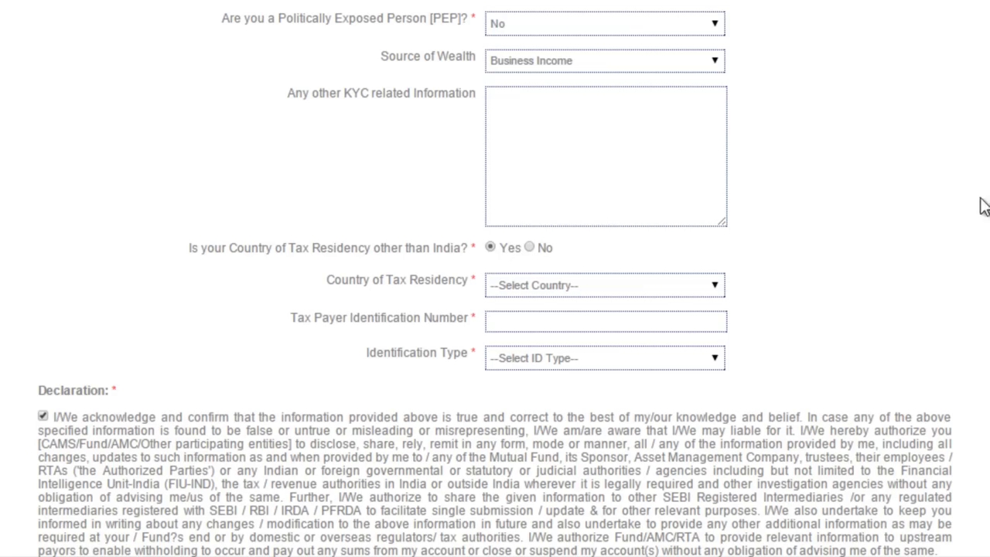
pyautogui.scroll(-3)
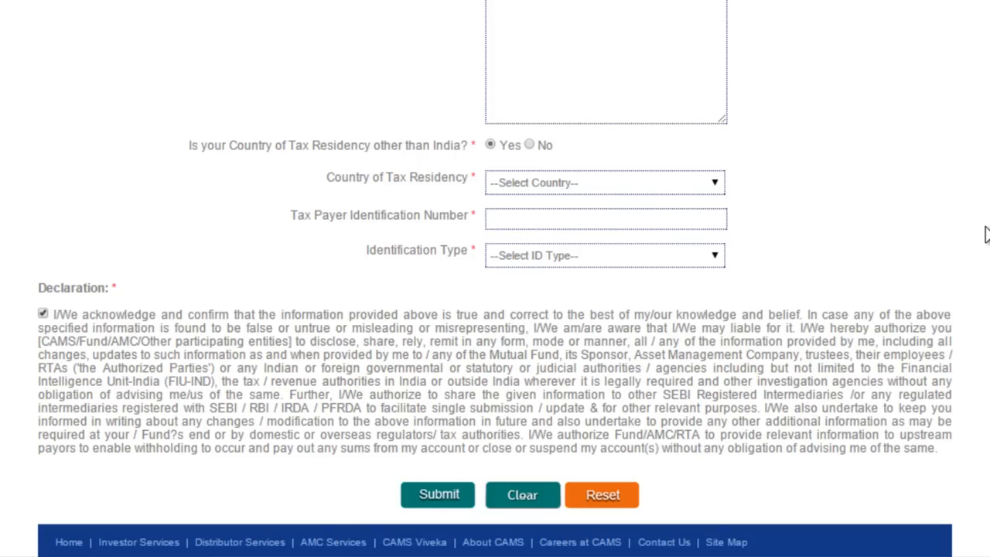
pyautogui.scroll(-3)
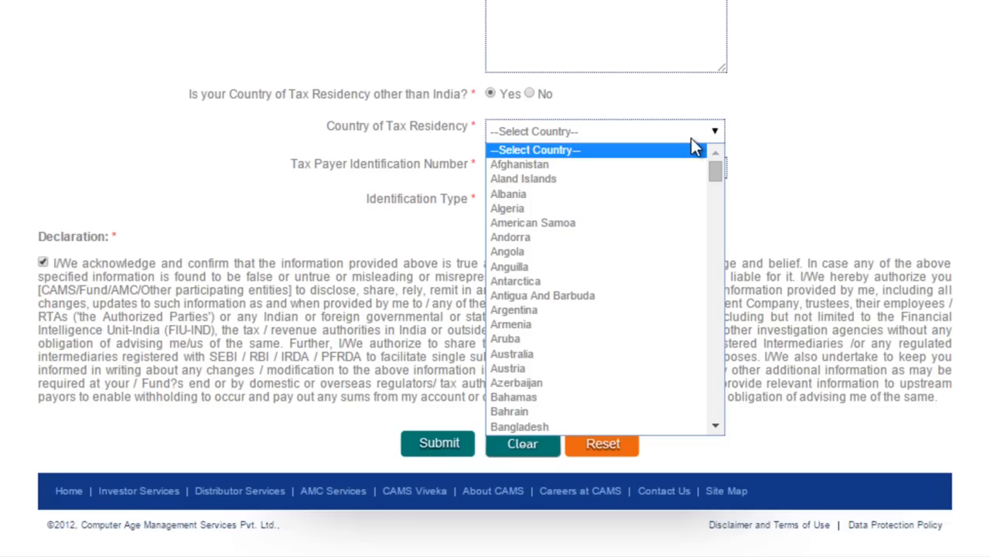
pyautogui.moveTo(563, 302)
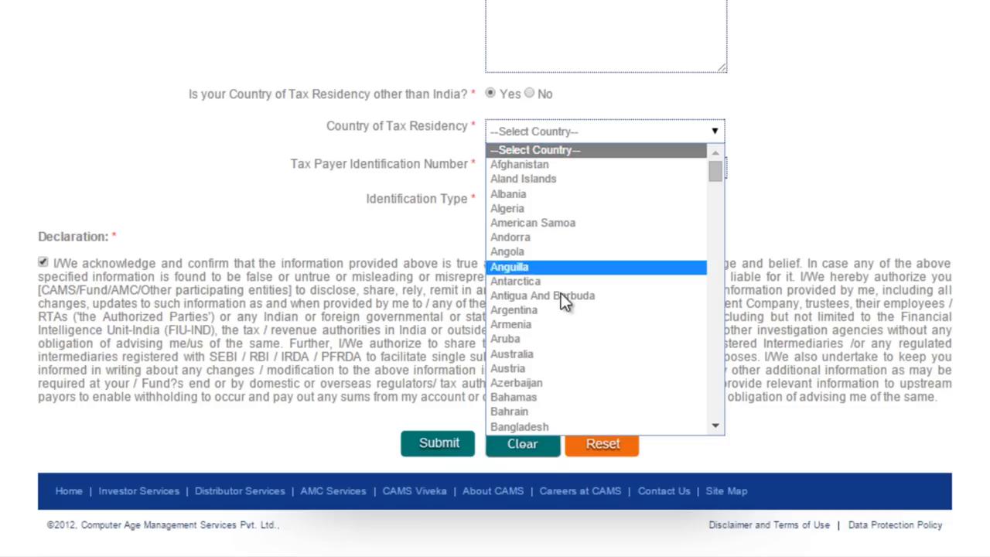
pyautogui.click(505, 412)
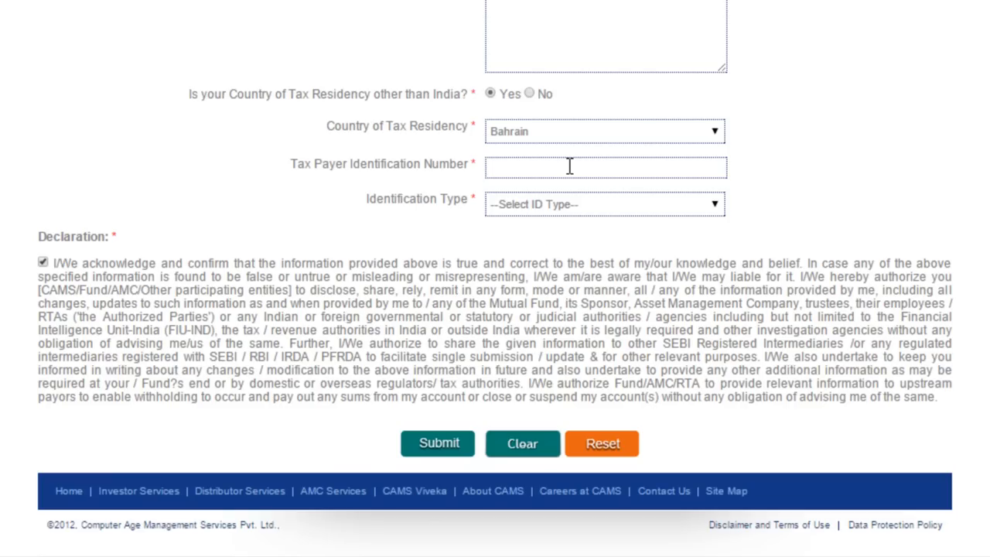
pyautogui.click(605, 203)
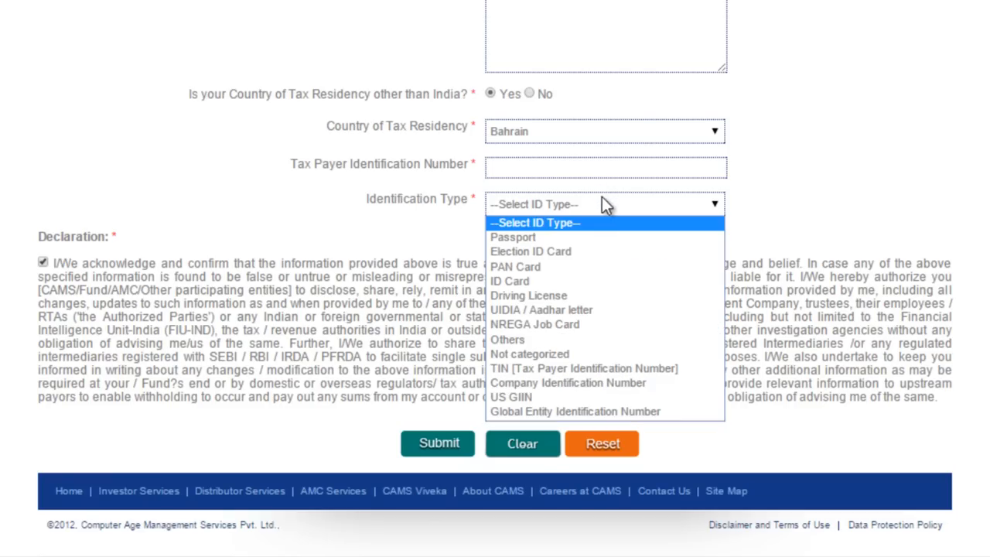
pyautogui.moveTo(611, 216)
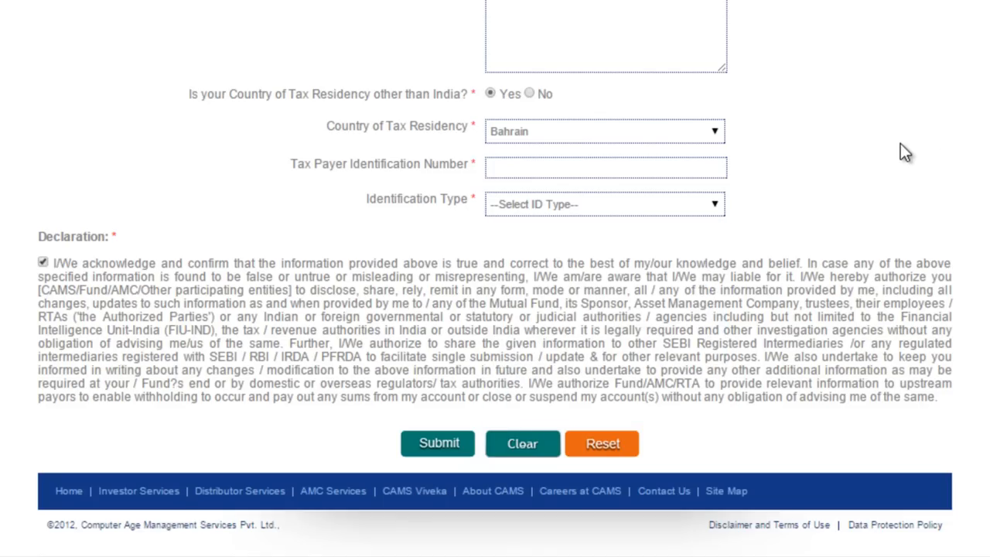
pyautogui.moveTo(679, 209)
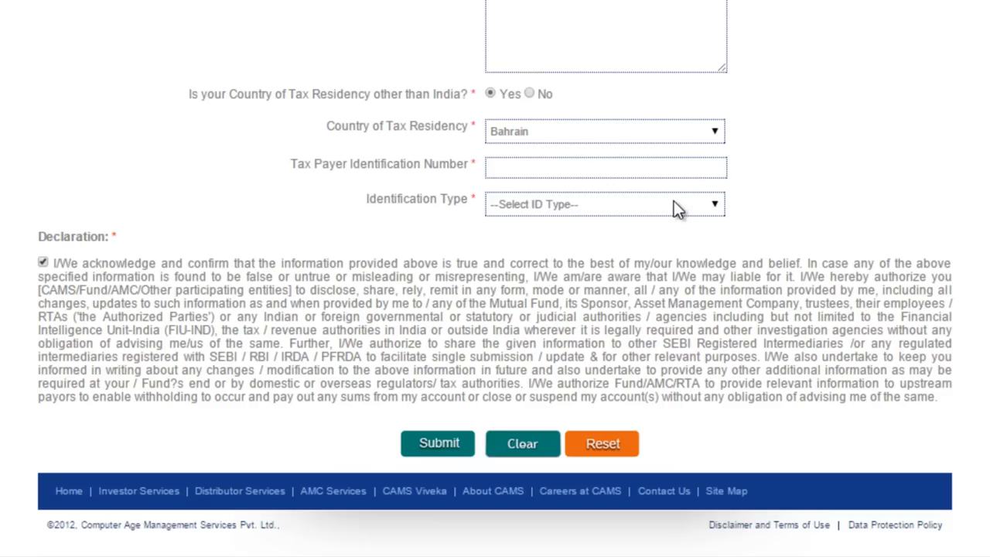
pyautogui.moveTo(613, 133)
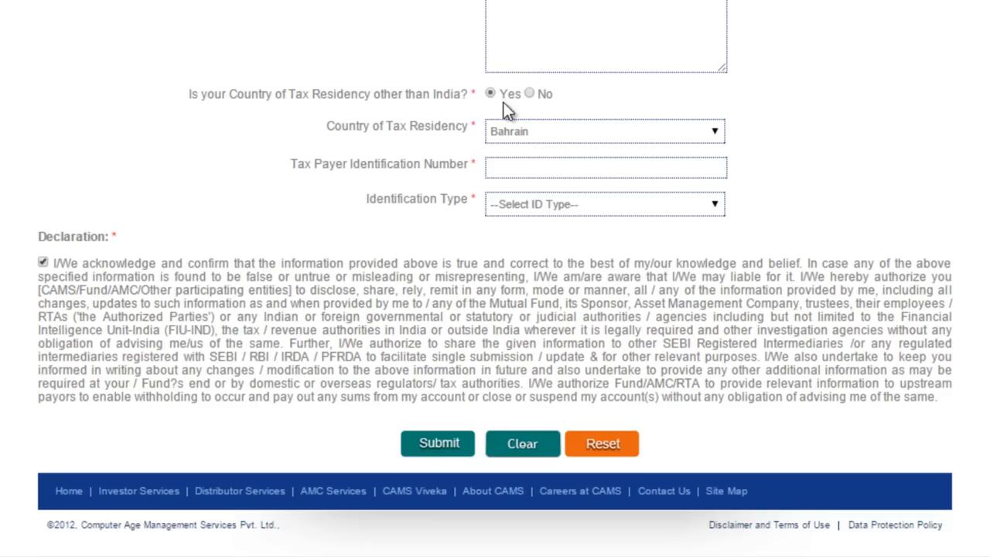
# Switch foreign tax residency back to No, removing the extra residency fields
pyautogui.click(532, 93)
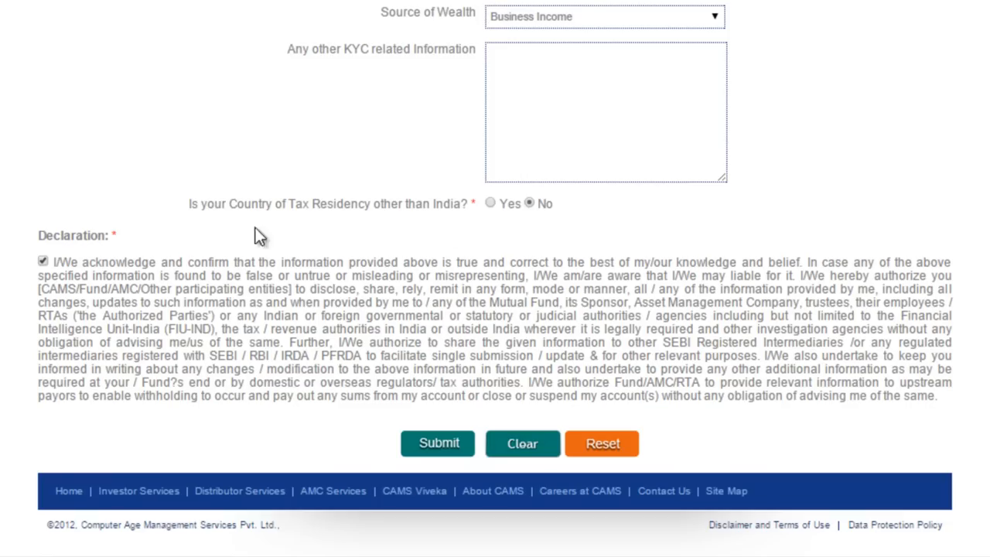
pyautogui.moveTo(739, 175)
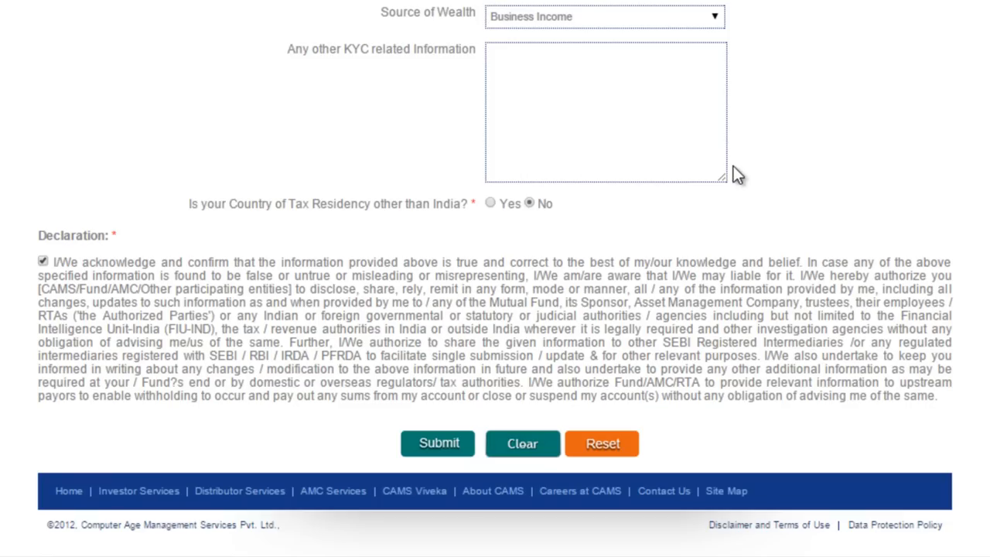
pyautogui.moveTo(90, 253)
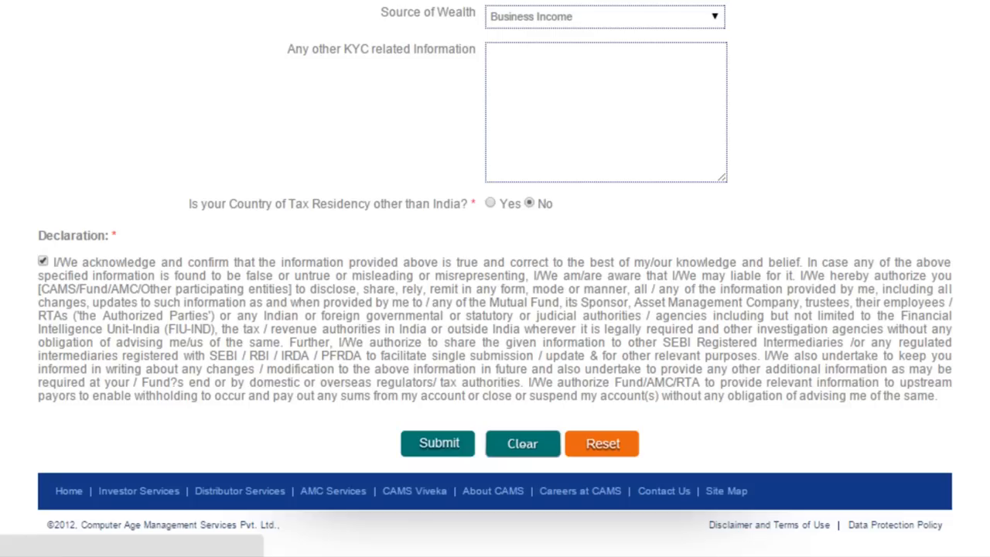
pyautogui.click(437, 443)
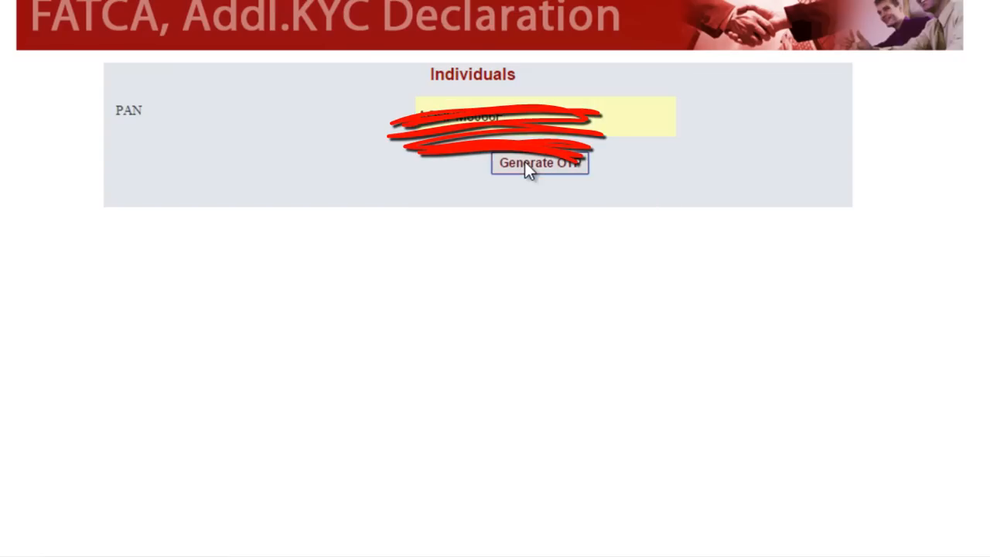
# Generate an OTP for the entered PAN, surfacing the 'FATCA declaration already completed' notice
pyautogui.click(539, 162)
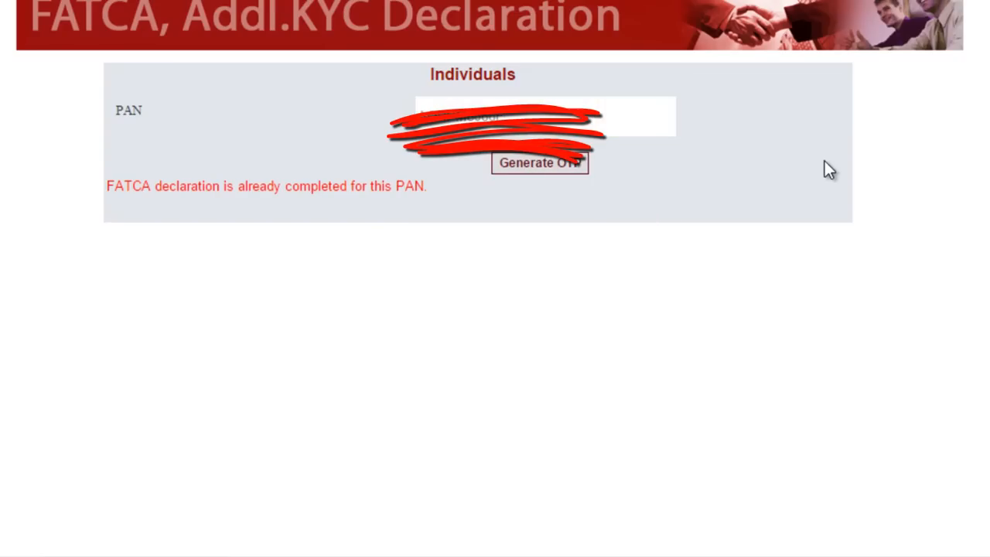